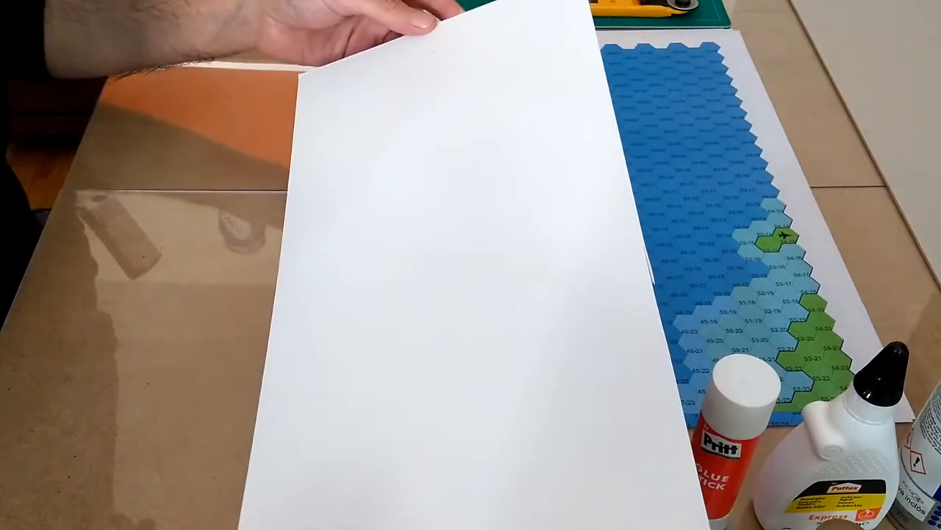
pyautogui.moveTo(404, 59)
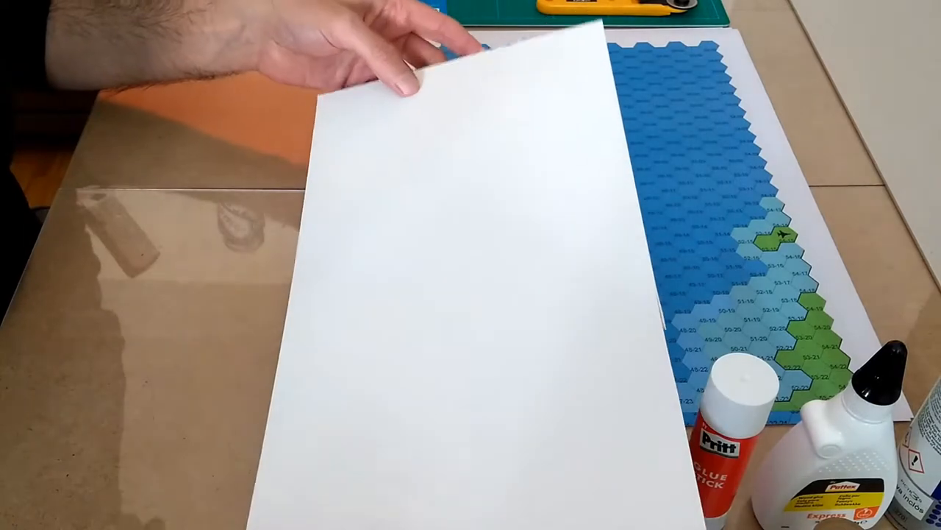